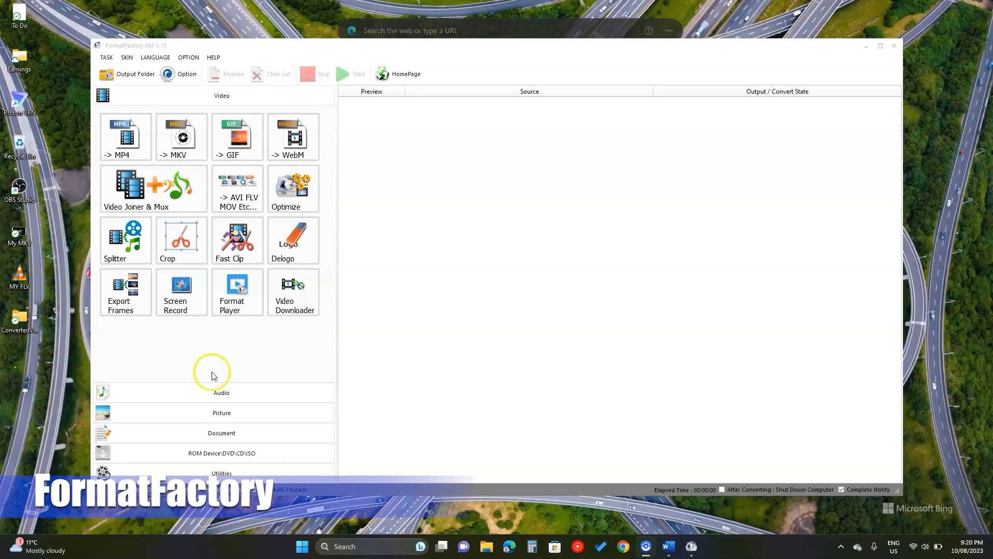
pyautogui.moveTo(211, 291)
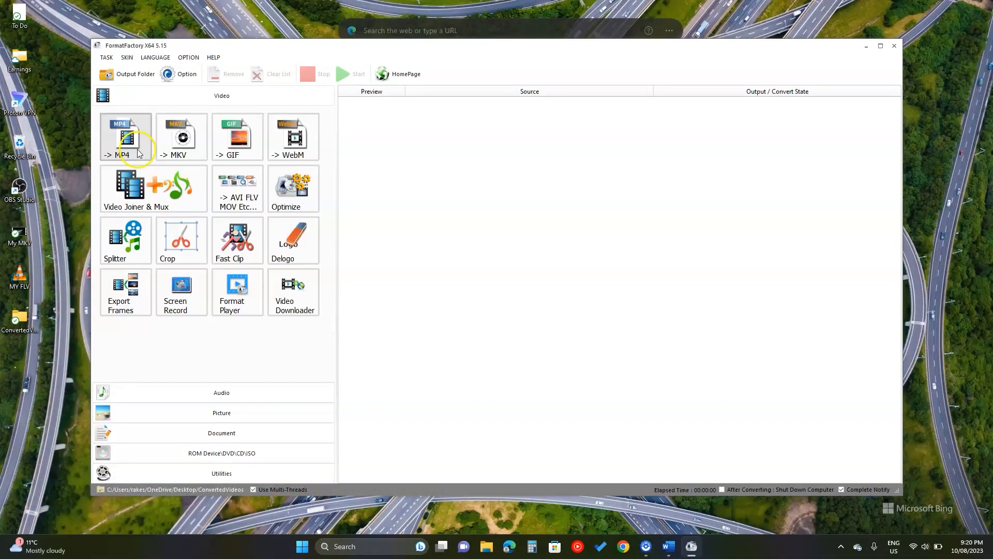
# Begin an MP4 conversion task and bring up the file picker for source videos
pyautogui.click(124, 136)
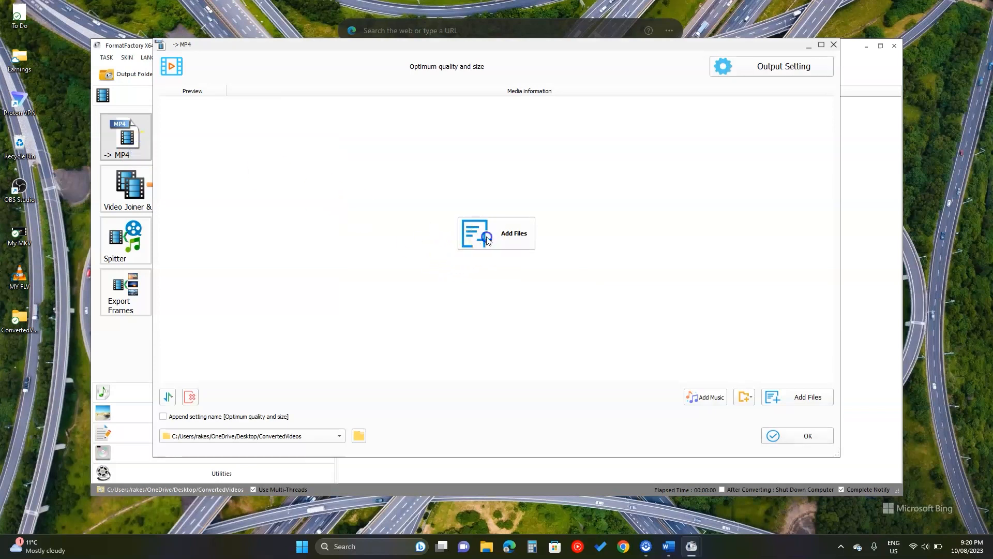
pyautogui.click(497, 233)
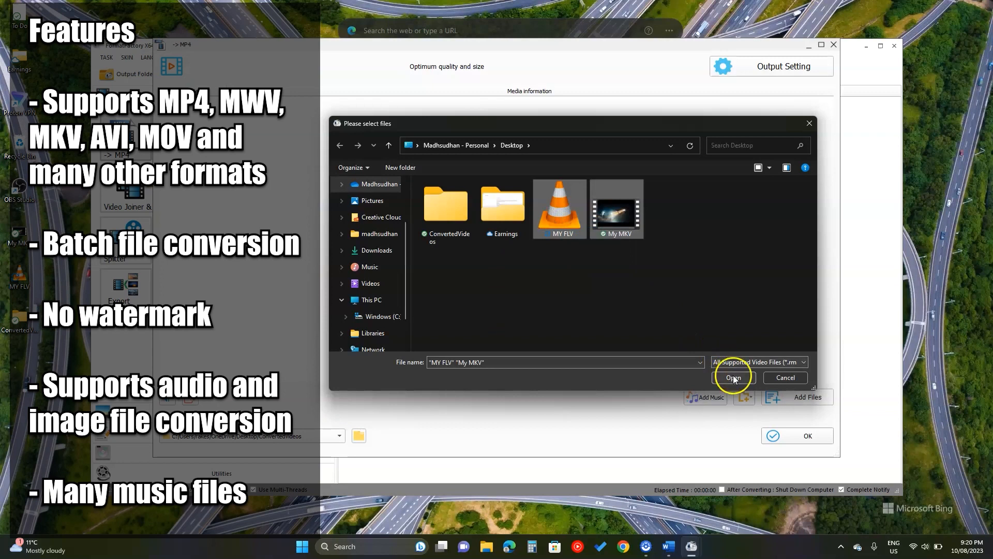
# Add MY FLV.flv and My MKV.mkv, keep 'Optimum quality and size', and queue both as MP4 jobs
pyautogui.click(733, 377)
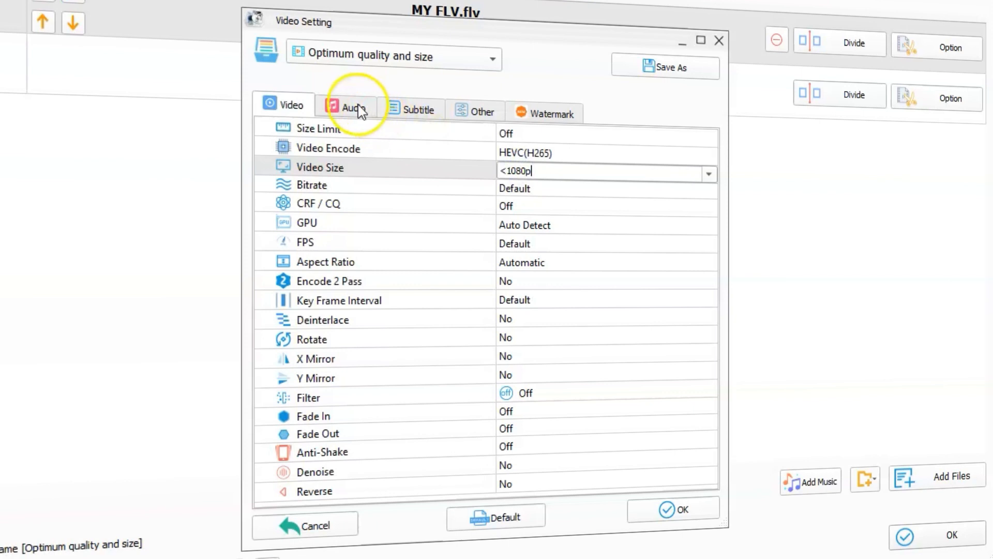
pyautogui.click(418, 109)
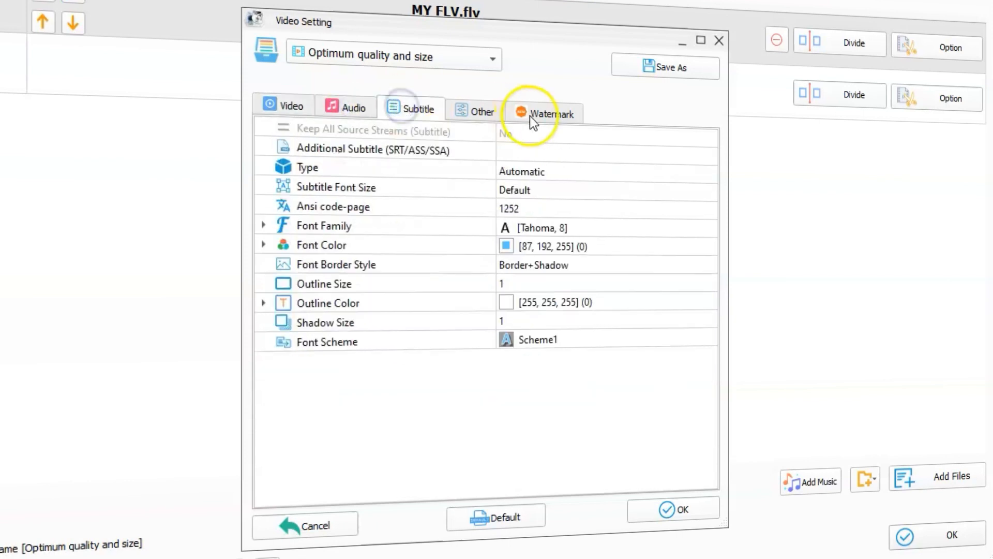
pyautogui.click(551, 112)
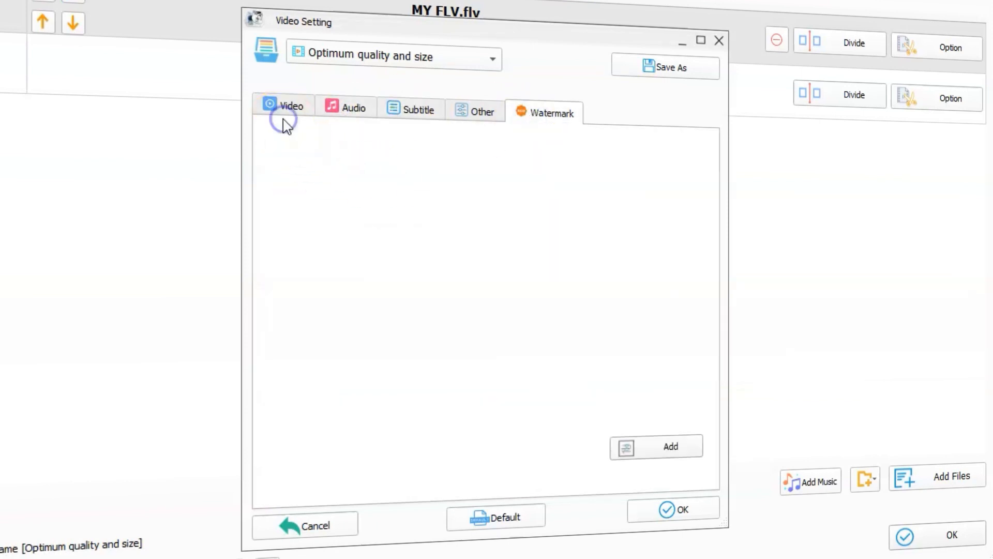
pyautogui.click(393, 58)
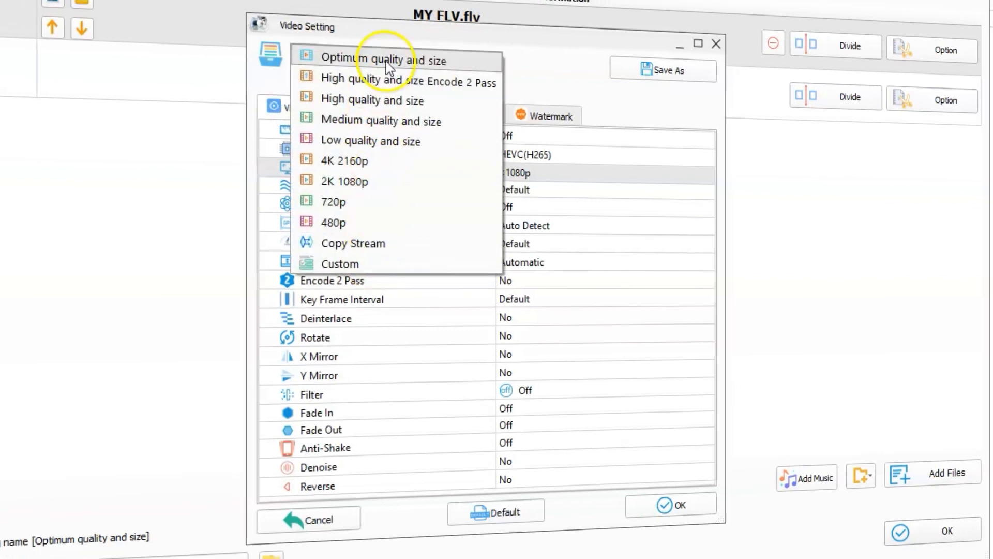
pyautogui.click(383, 60)
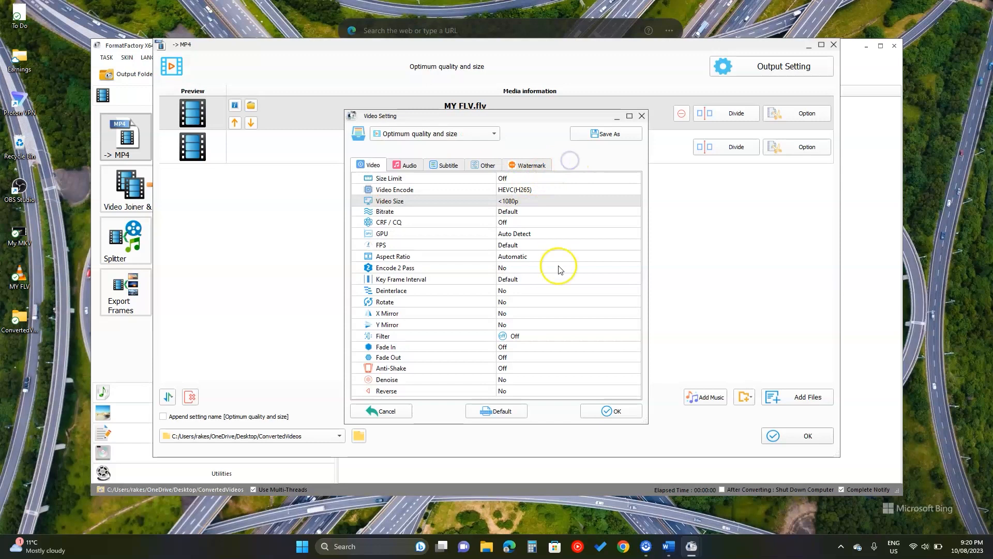
pyautogui.click(610, 410)
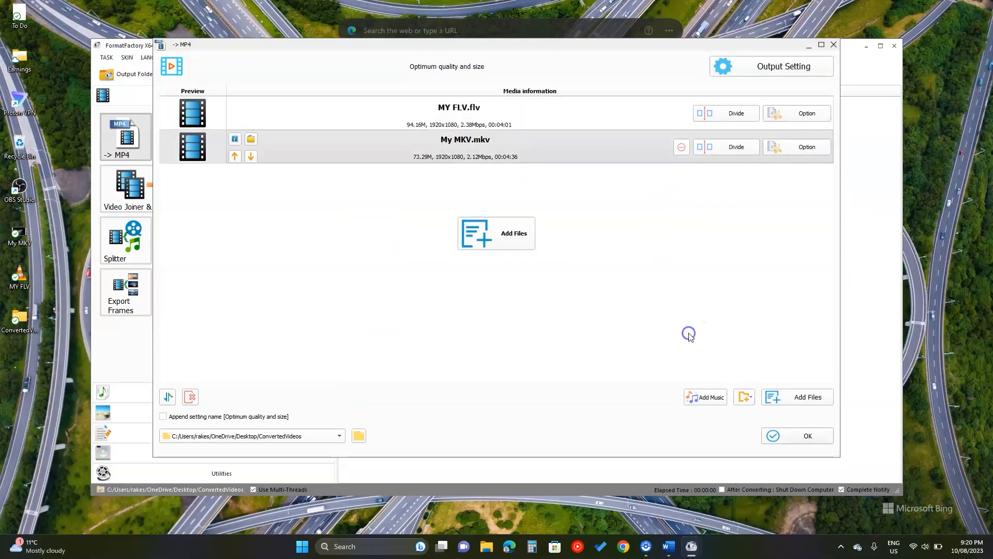
pyautogui.click(808, 436)
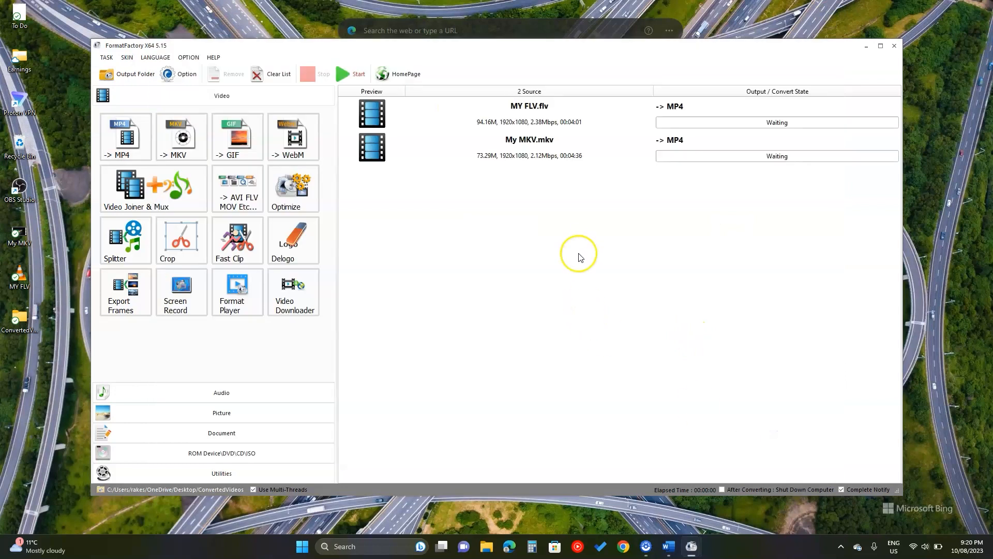
# Start converting the two queued MP4 jobs
pyautogui.click(351, 73)
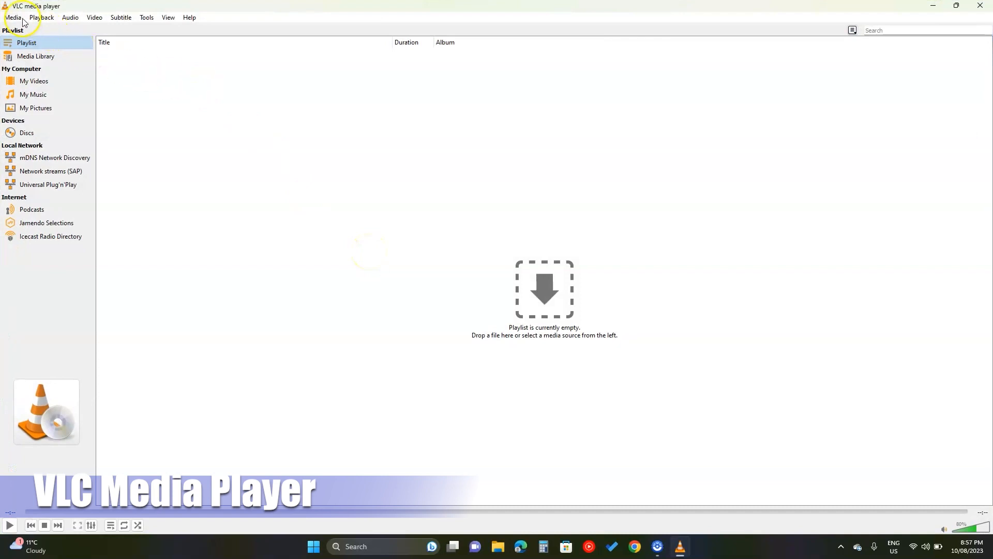
# Via Media > Convert / Save, add MY FLV.flv and My MKV.mkv and proceed to conversion settings
pyautogui.click(13, 17)
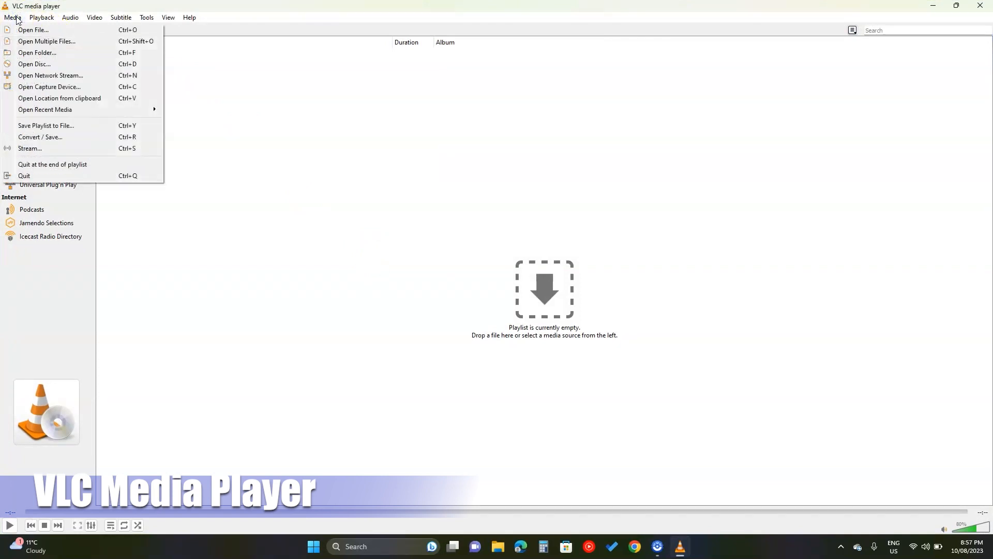
pyautogui.moveTo(40, 139)
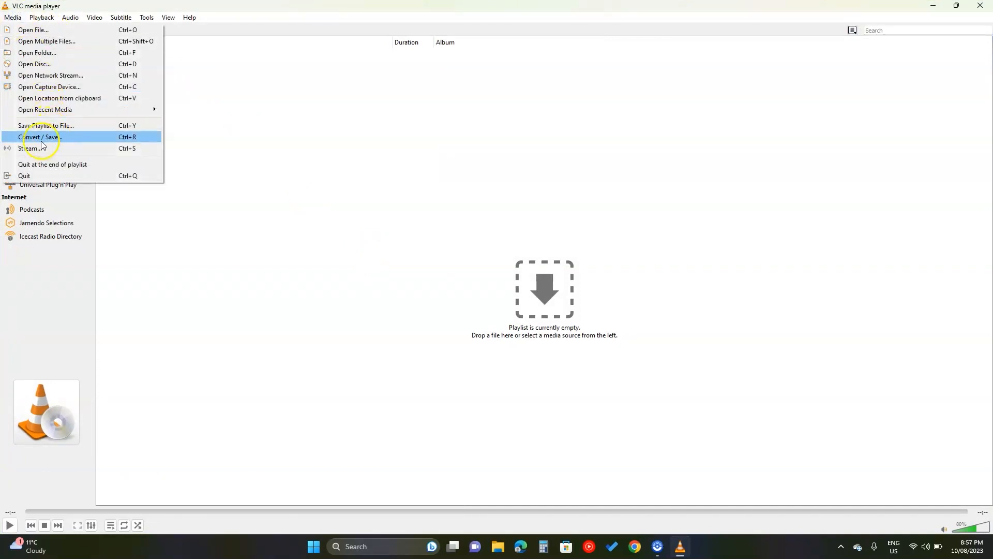
pyautogui.click(39, 138)
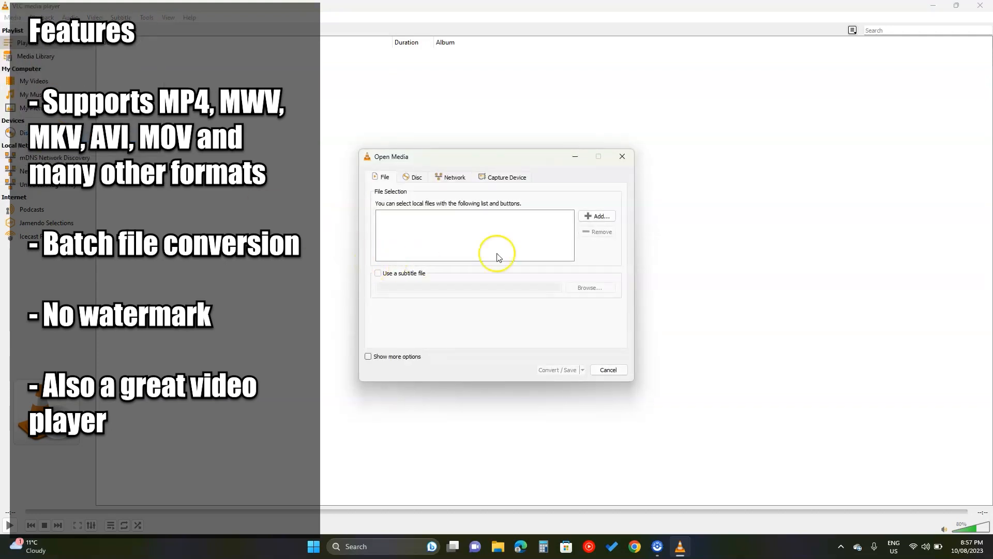
pyautogui.click(596, 216)
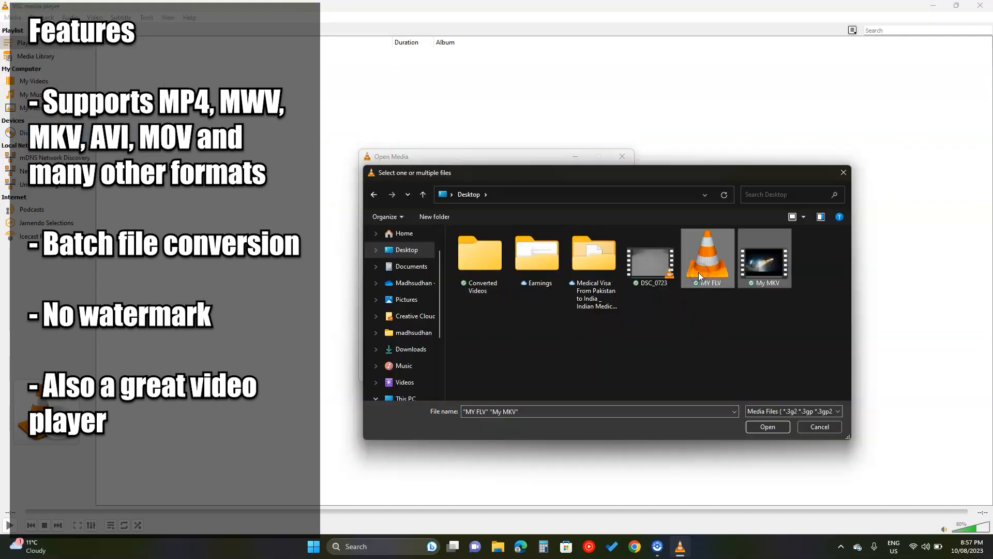
pyautogui.click(767, 426)
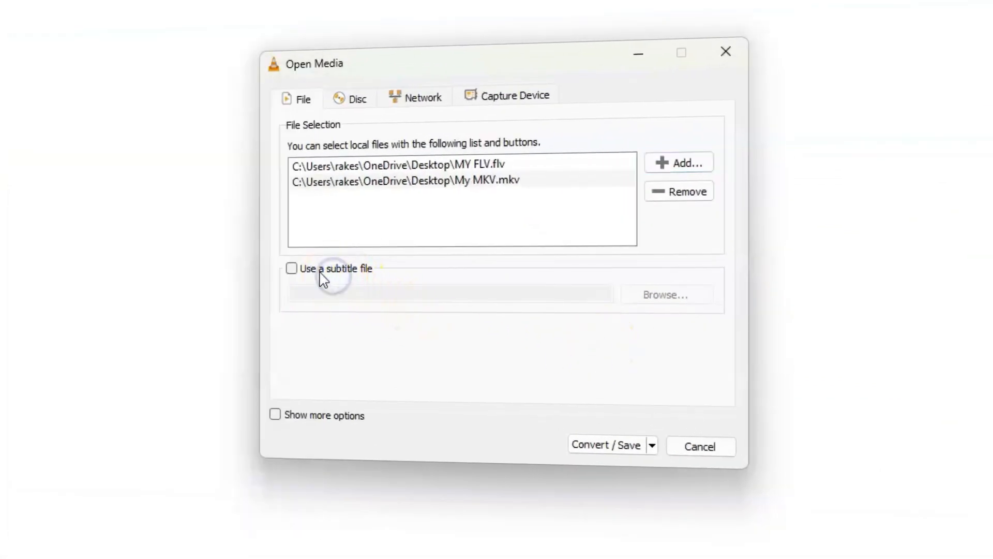
pyautogui.click(606, 444)
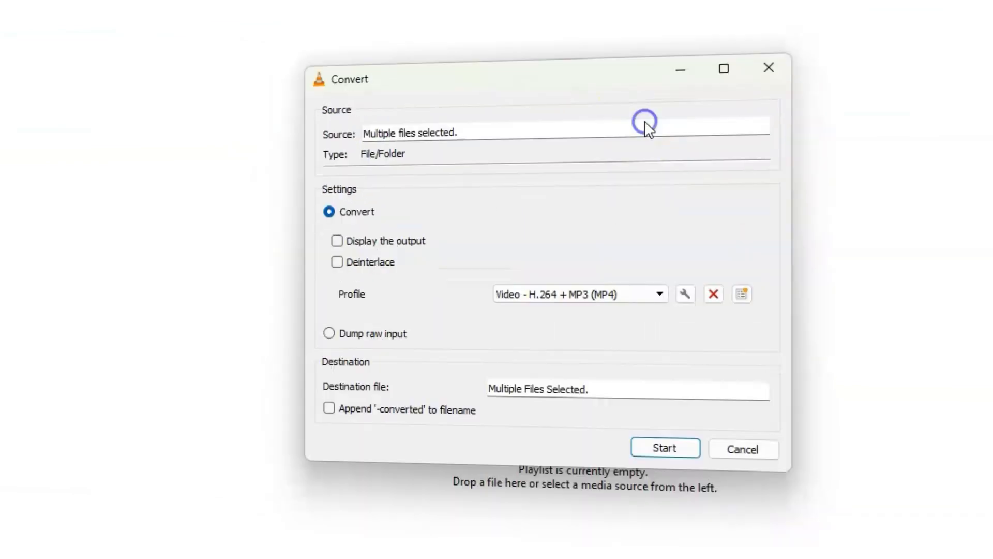
# Choose the Video - H.264 + MP3 (MP4) profile and start converting both videos
pyautogui.click(660, 294)
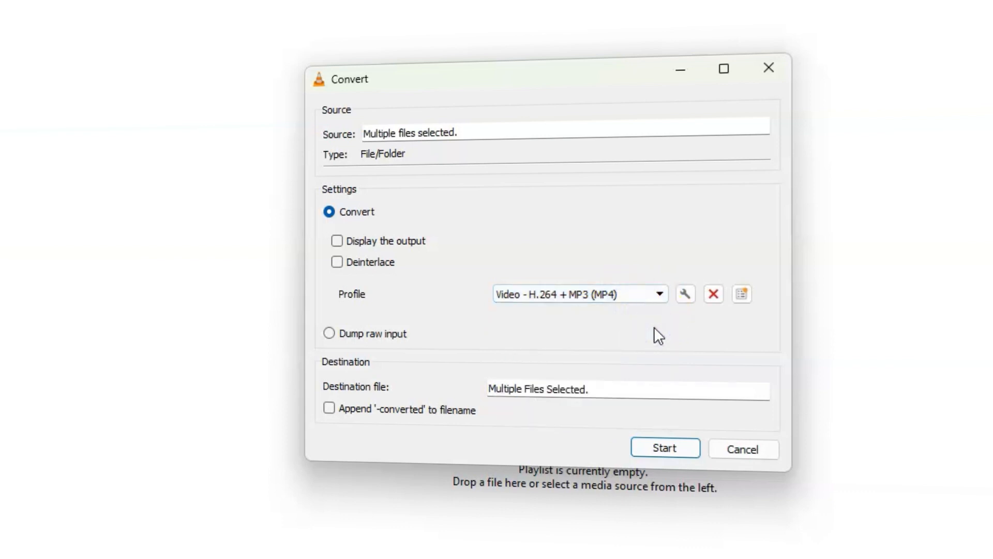
pyautogui.click(658, 294)
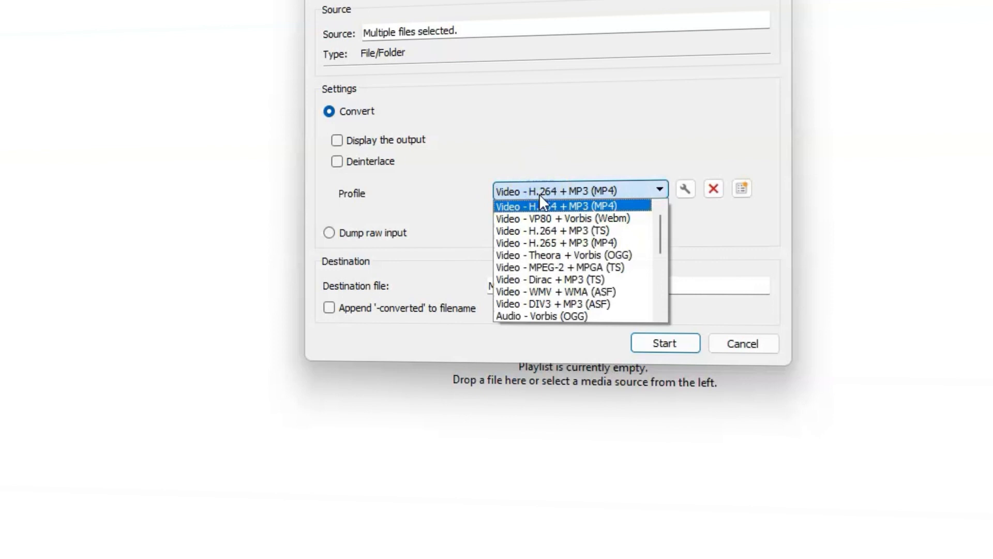
pyautogui.click(556, 206)
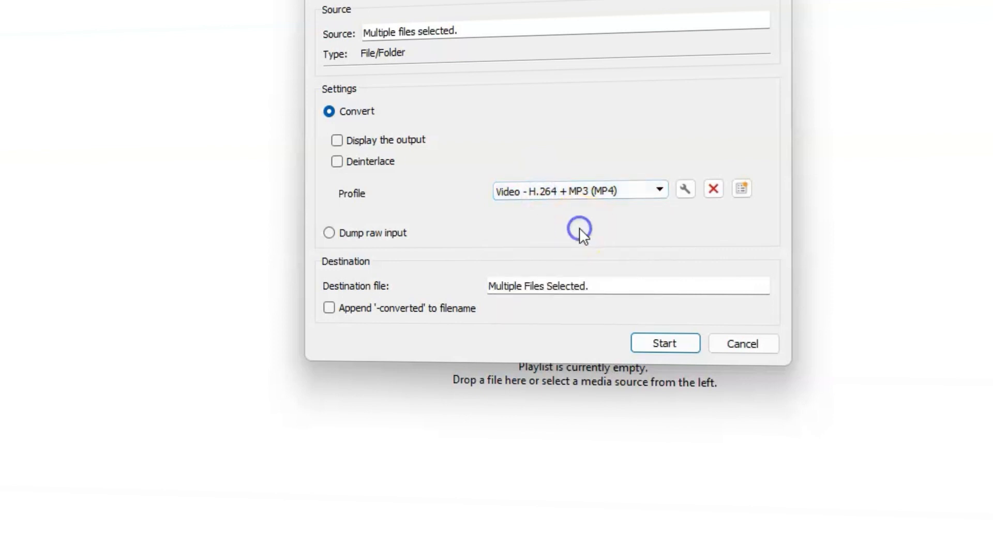
pyautogui.click(663, 342)
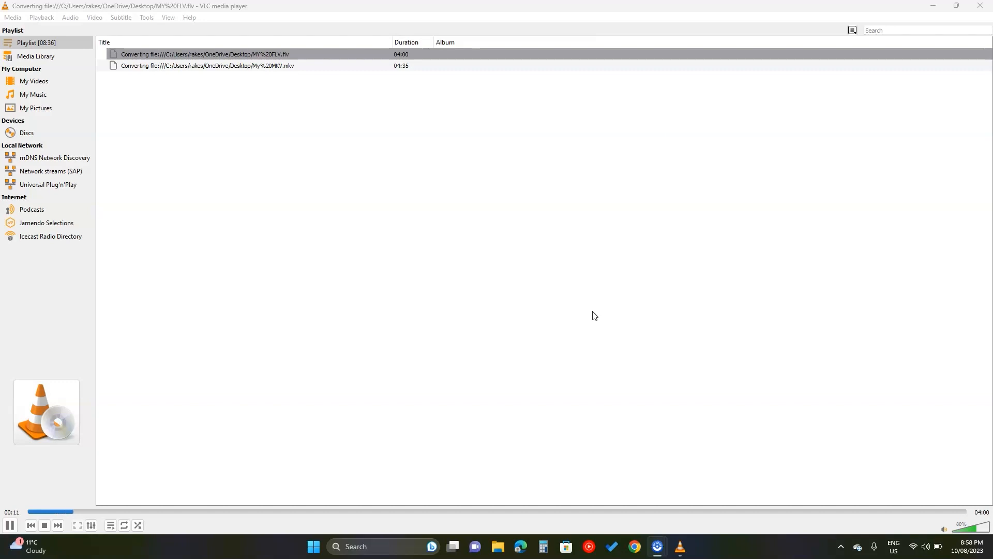
pyautogui.doubleClick(206, 65)
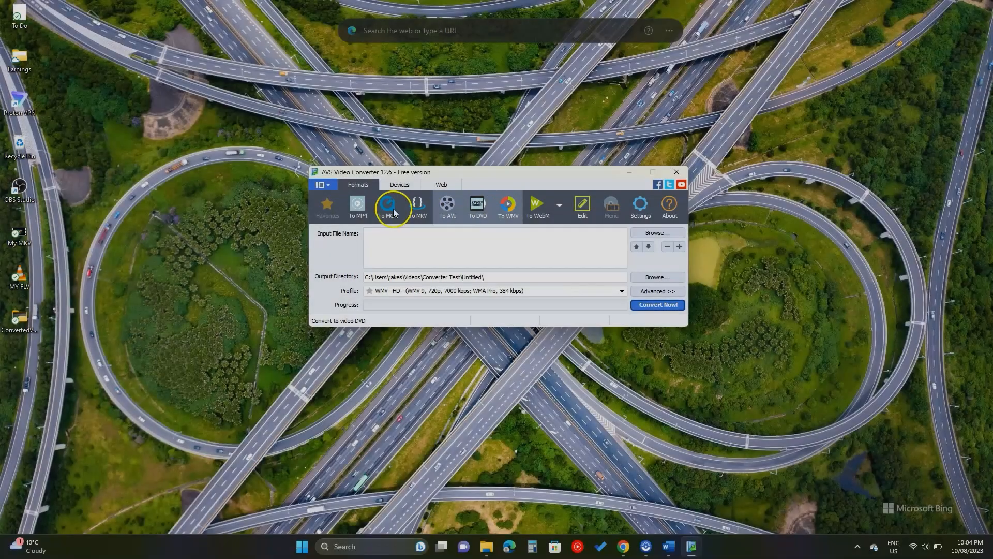
# Select To MP4 and load MY FLV.flv and My MKV.mkv from the Desktop as inputs
pyautogui.click(357, 207)
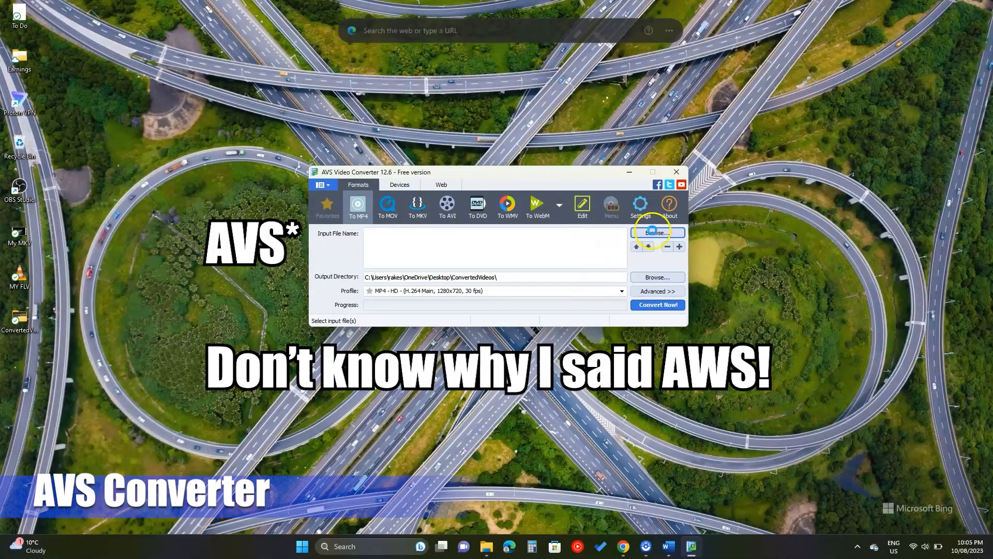
pyautogui.click(657, 232)
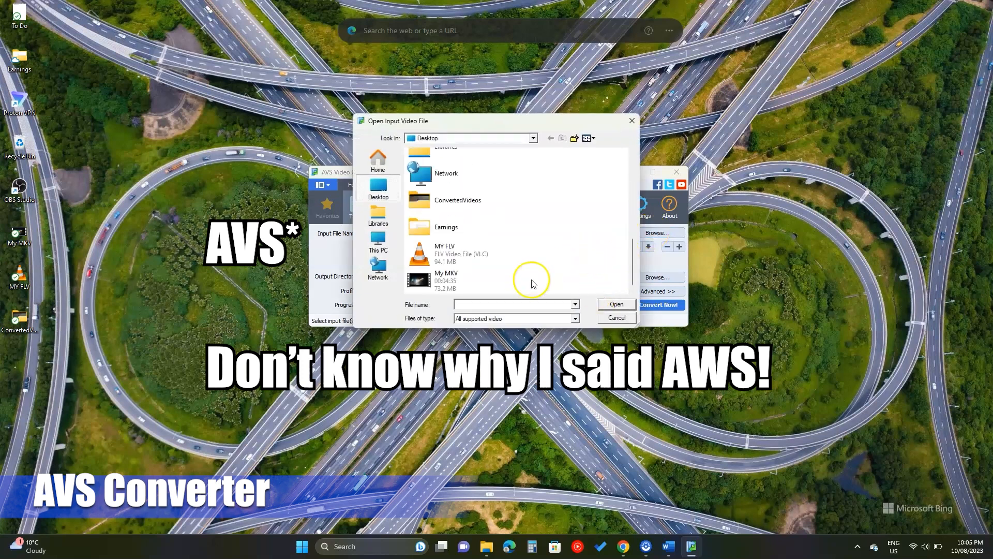
pyautogui.click(616, 304)
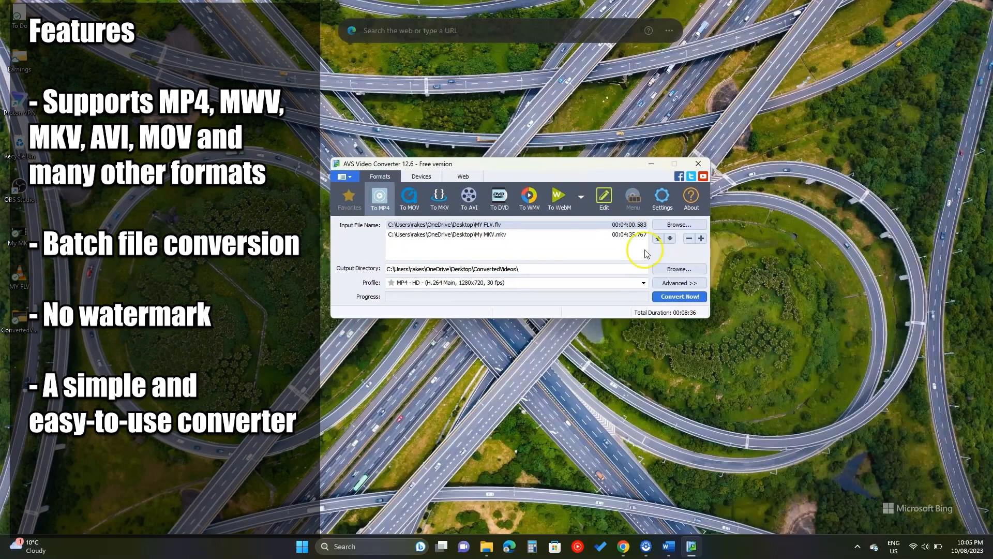
# In Advanced settings, set the MP4 output frame size to 1920 x 1080
pyautogui.click(679, 283)
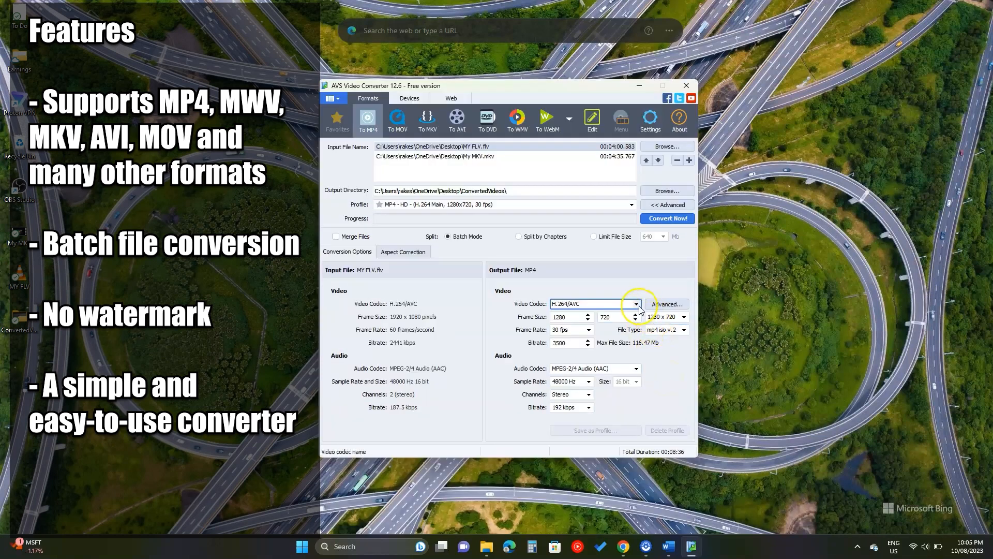
pyautogui.click(746, 350)
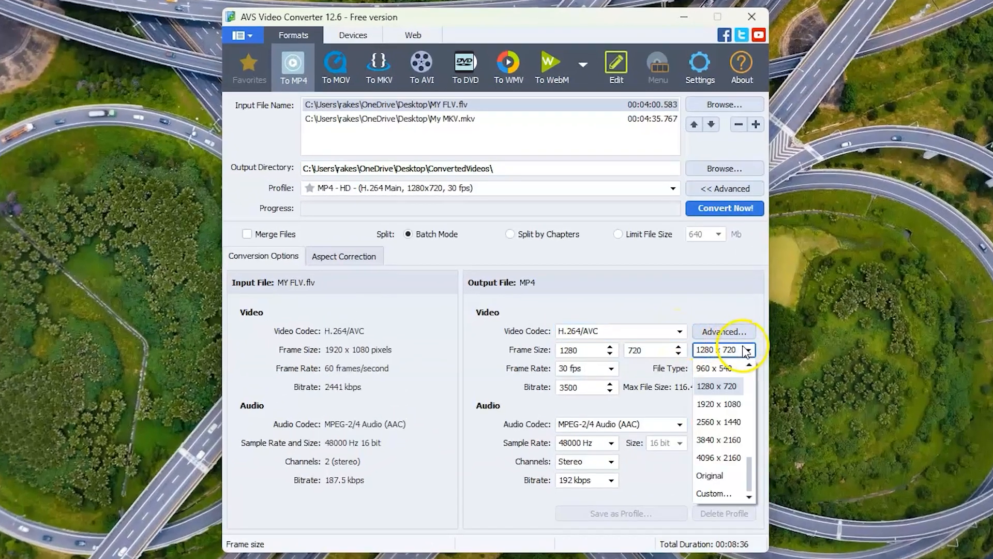
pyautogui.click(718, 403)
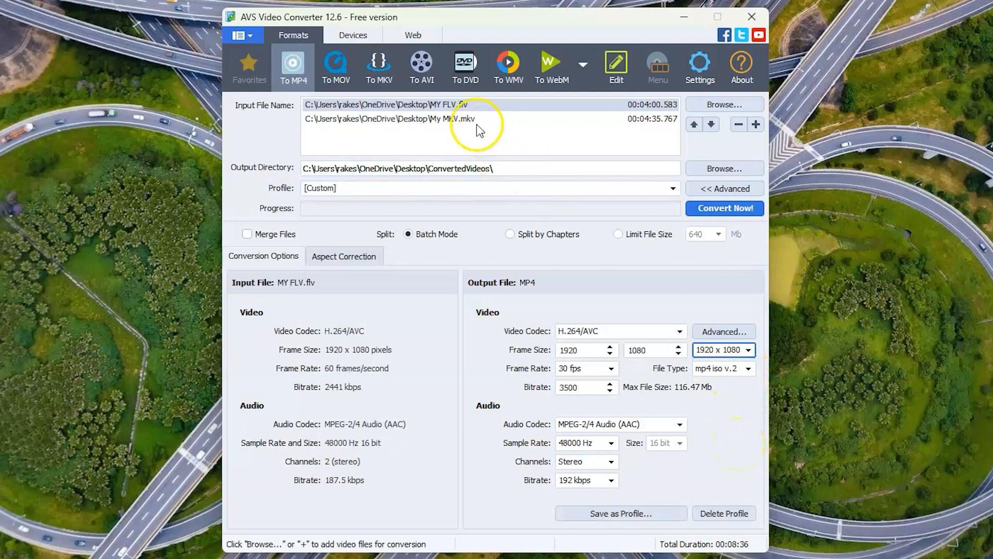
pyautogui.click(724, 208)
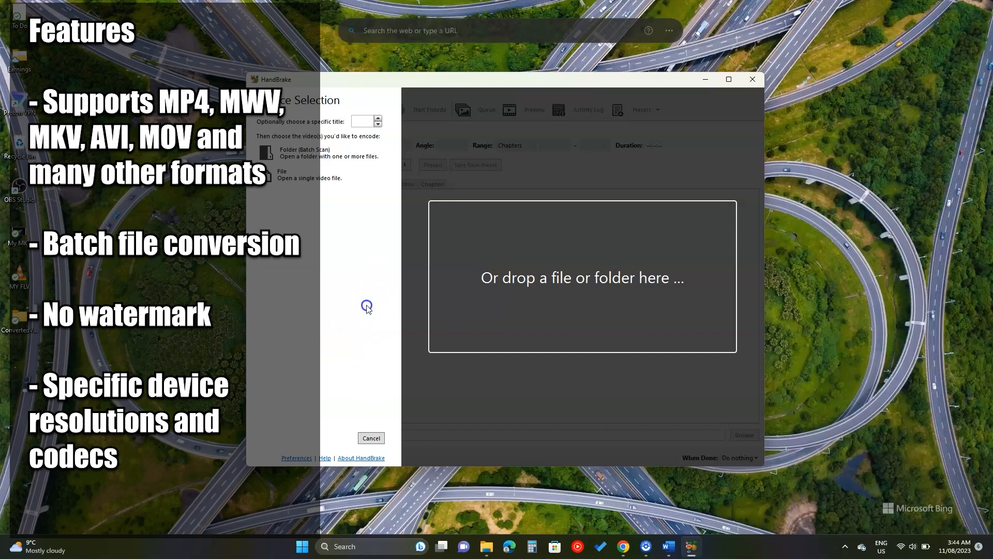
# Open the MY FLV video as a single-file source, saving to My Flv.mp4
pyautogui.click(282, 174)
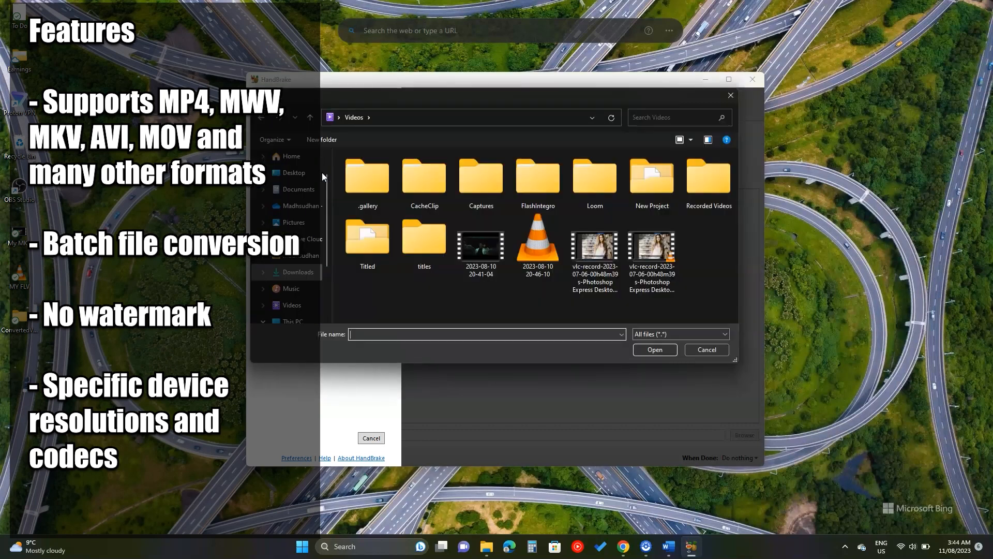
pyautogui.click(655, 349)
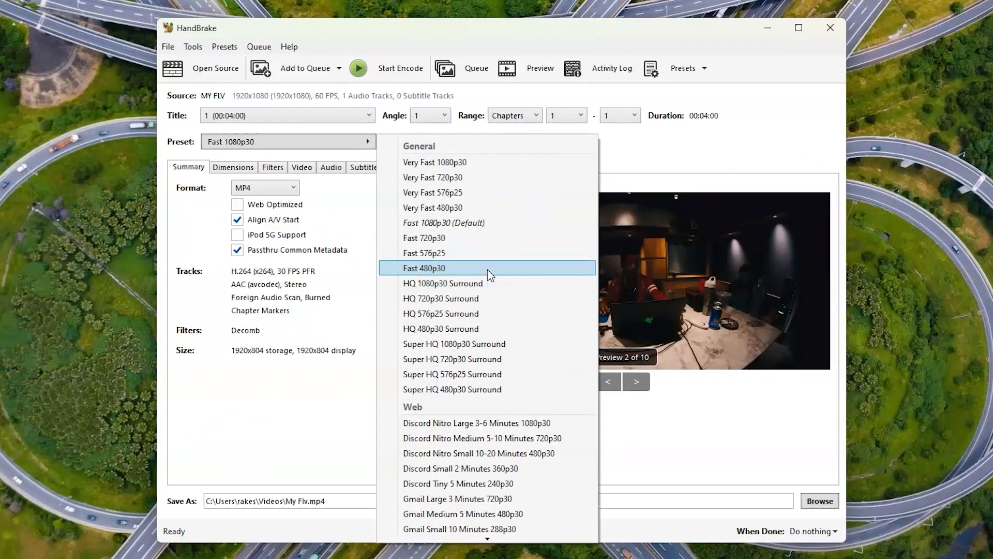
# Review Dimensions, Filters and Audio, then encode the FLV to My Flv in ConvertedVideos
pyautogui.click(233, 167)
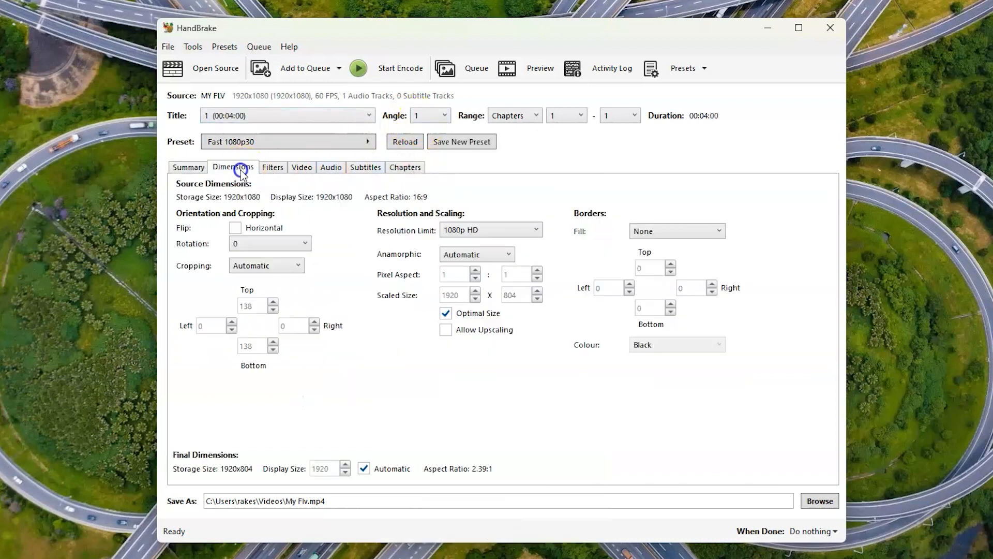
pyautogui.click(273, 167)
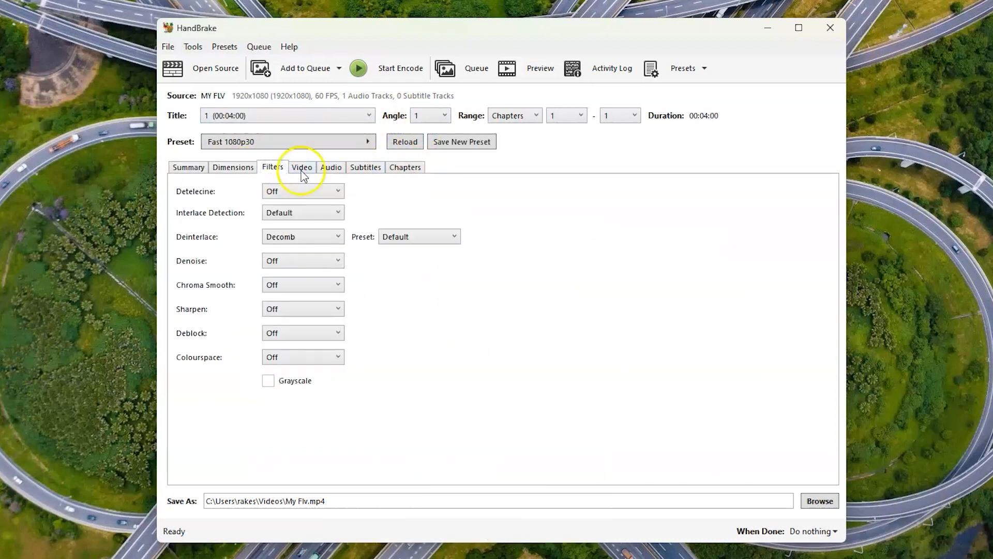
pyautogui.click(330, 167)
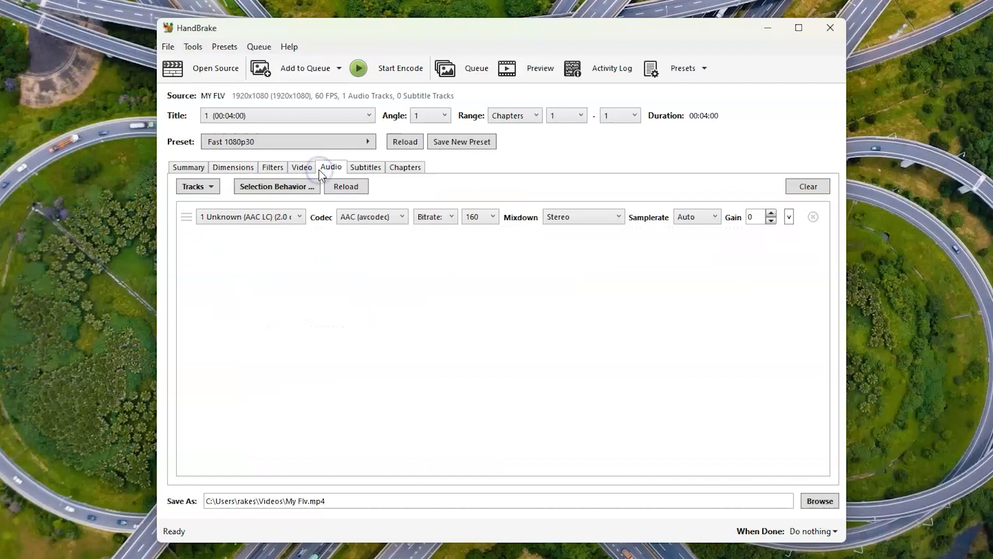
pyautogui.click(189, 168)
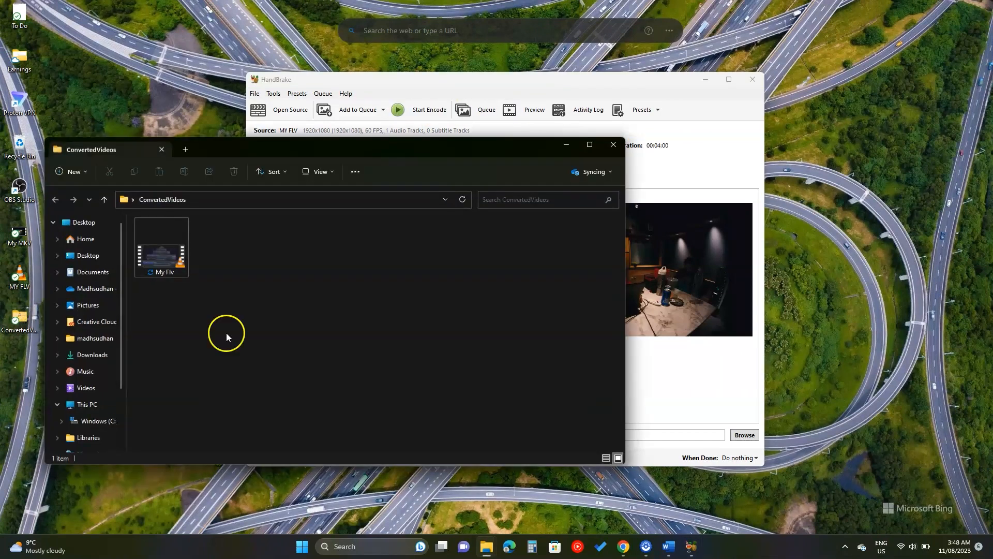
pyautogui.click(302, 184)
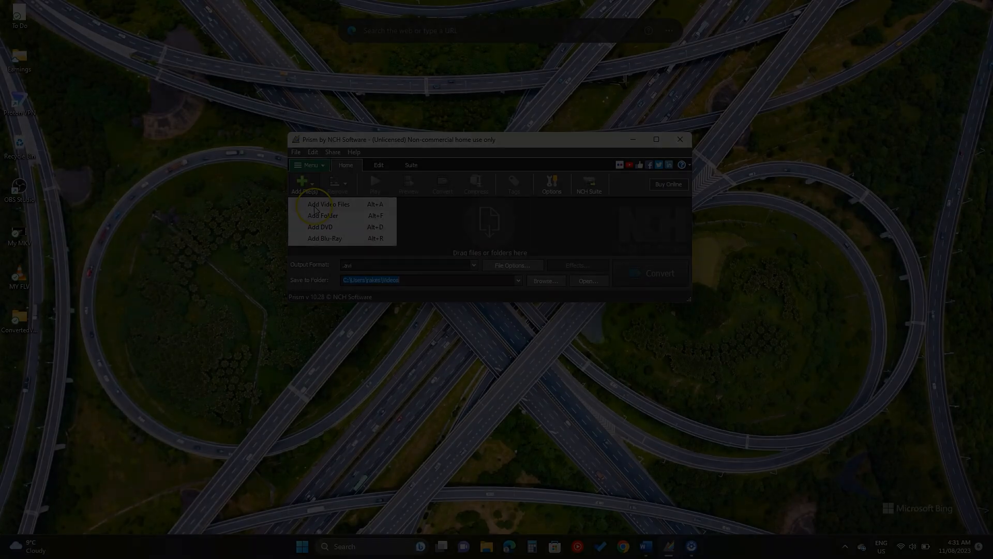
# Add MY FLV.flv and My MKV.mkv from the Desktop to Prism's conversion list
pyautogui.click(328, 203)
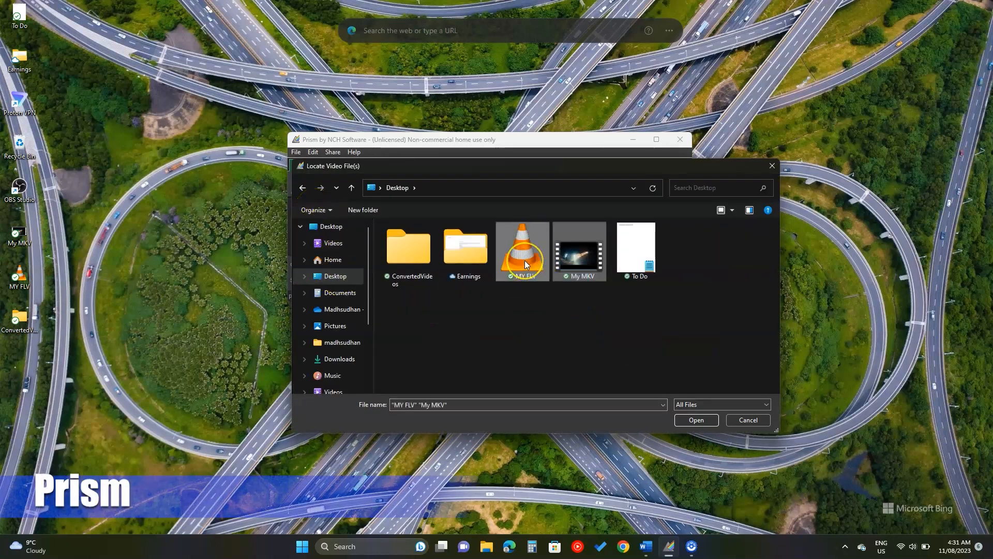
pyautogui.click(695, 420)
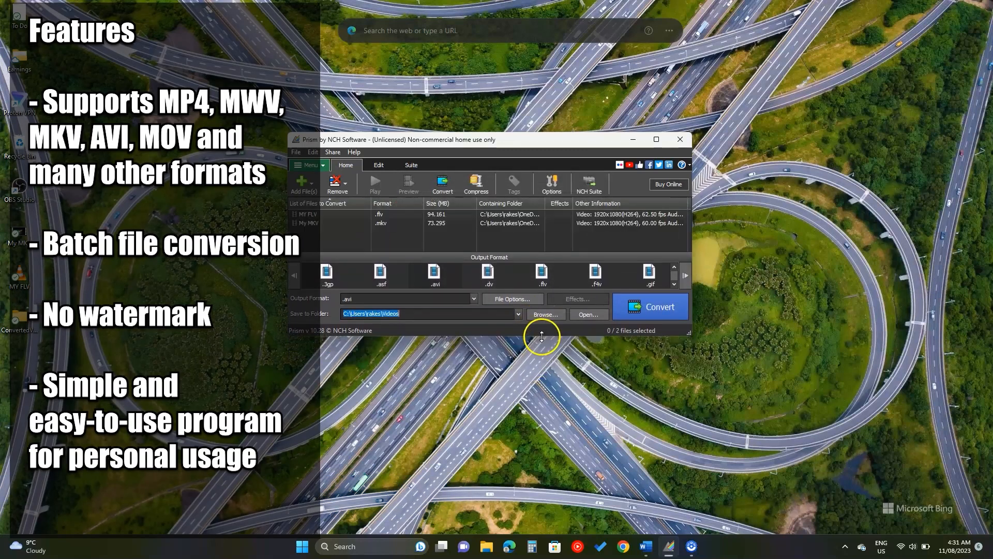
pyautogui.moveTo(526, 310)
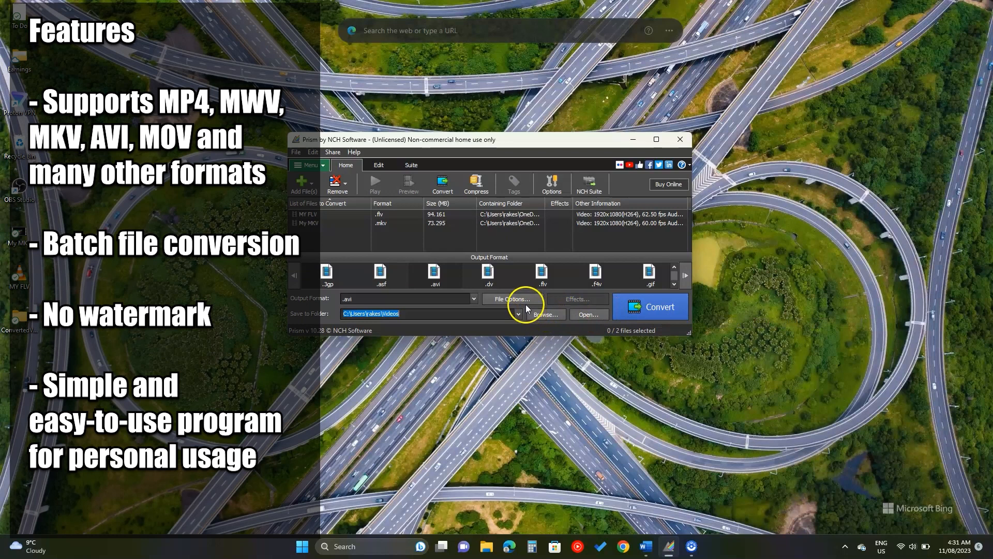
# Review the .mov encoding options, keep ConvertedVideos as output folder, and start the conversion
pyautogui.click(510, 299)
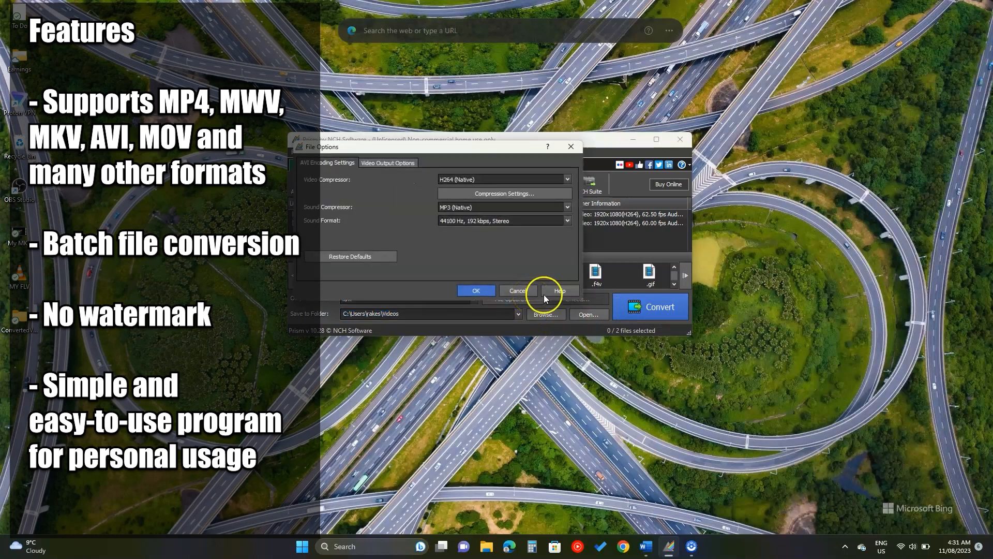
pyautogui.click(476, 291)
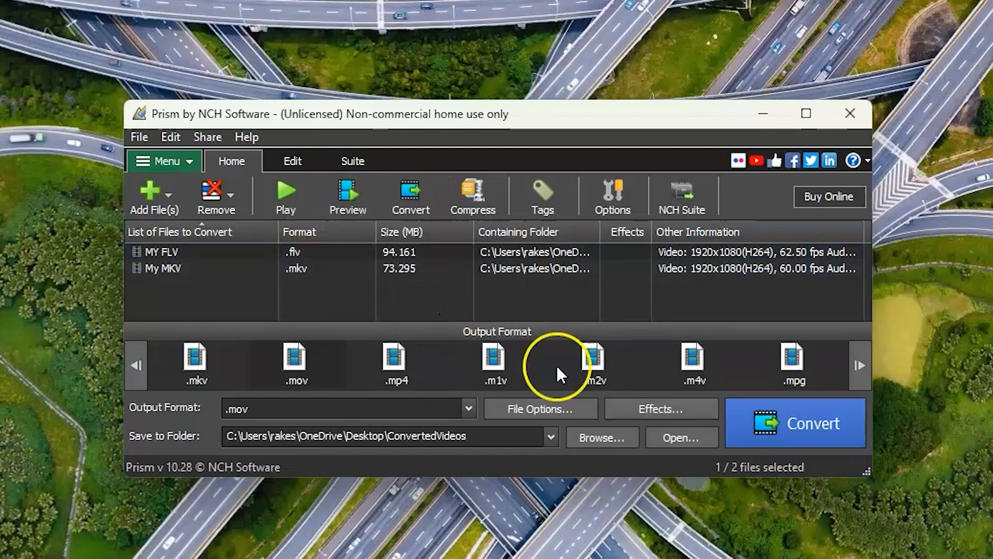
pyautogui.click(795, 423)
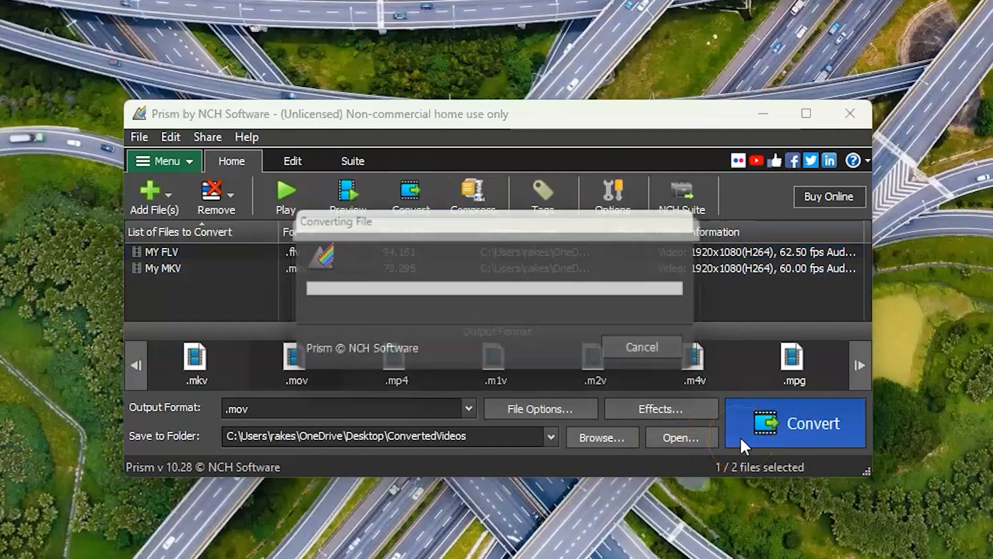